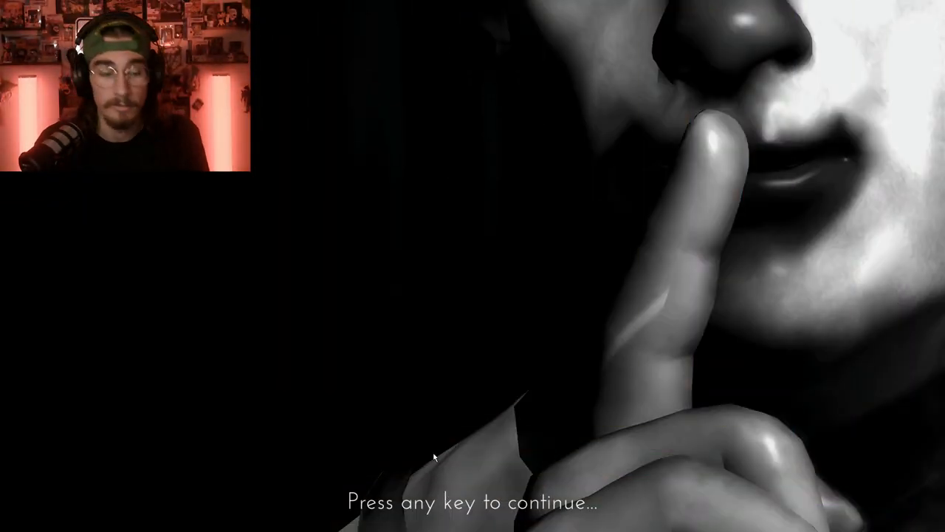
Step: Skip the Clown House intro prompt and walk forward through the dark office past the couch
key(space)
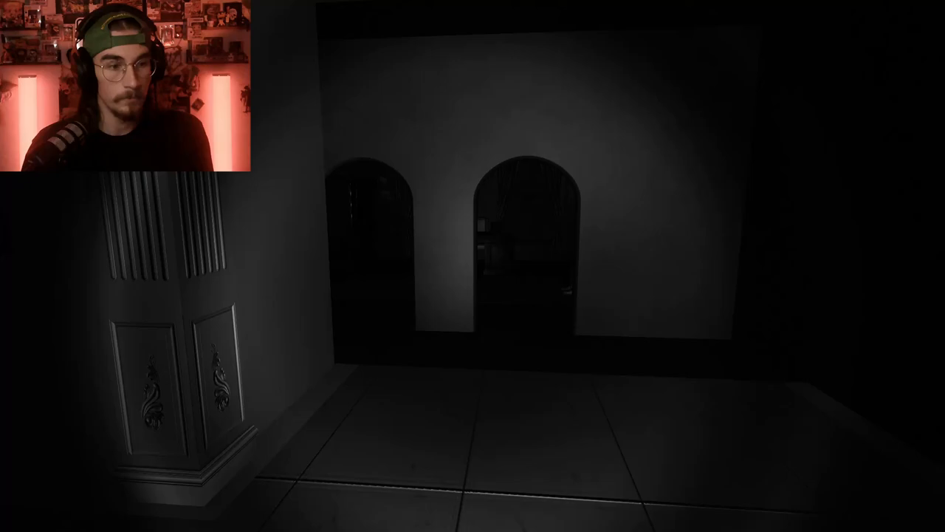
key(w)
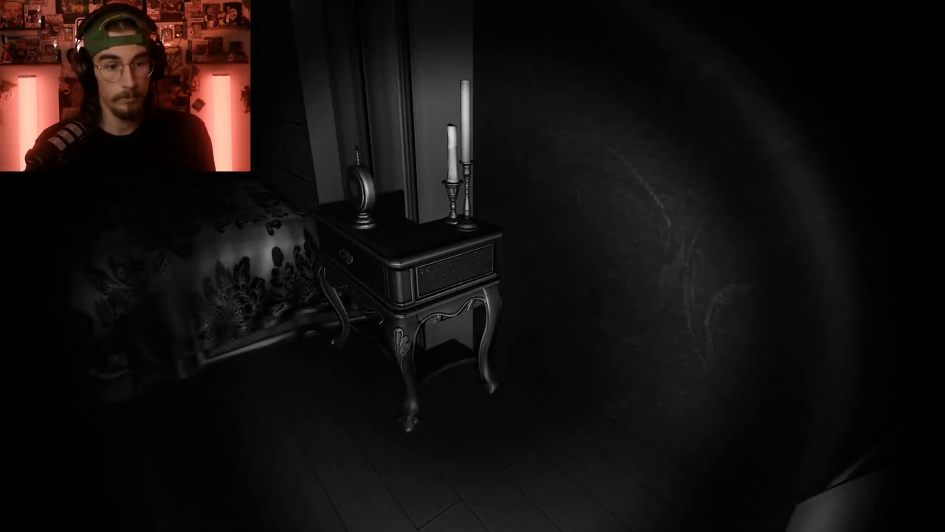
mouse_move(664, 295)
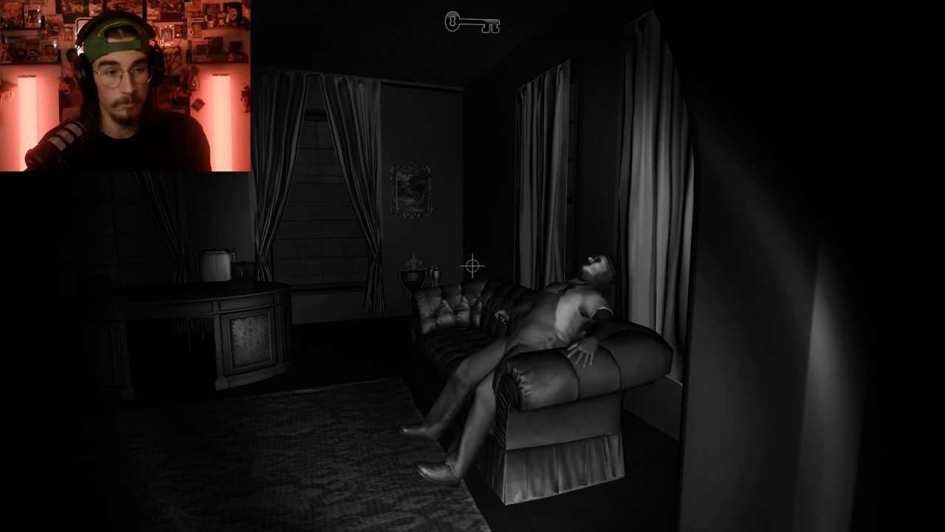
mouse_move(472, 266)
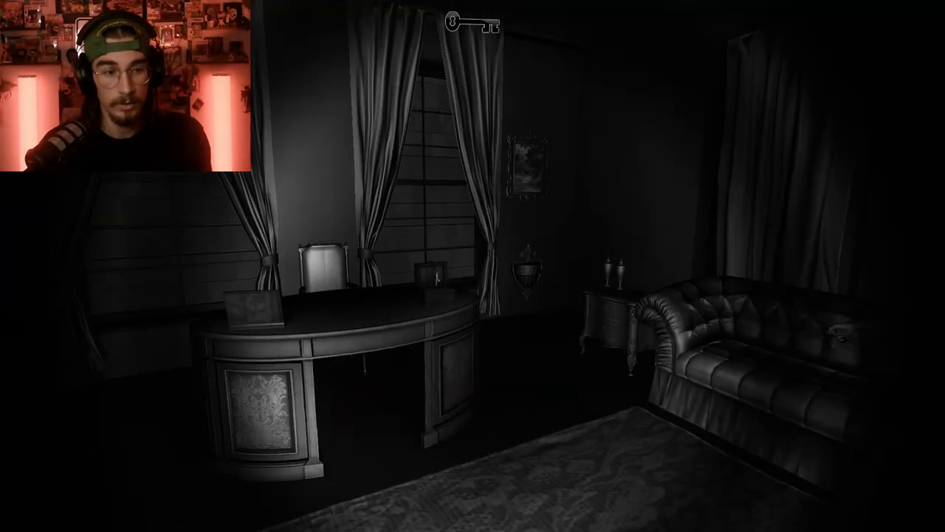